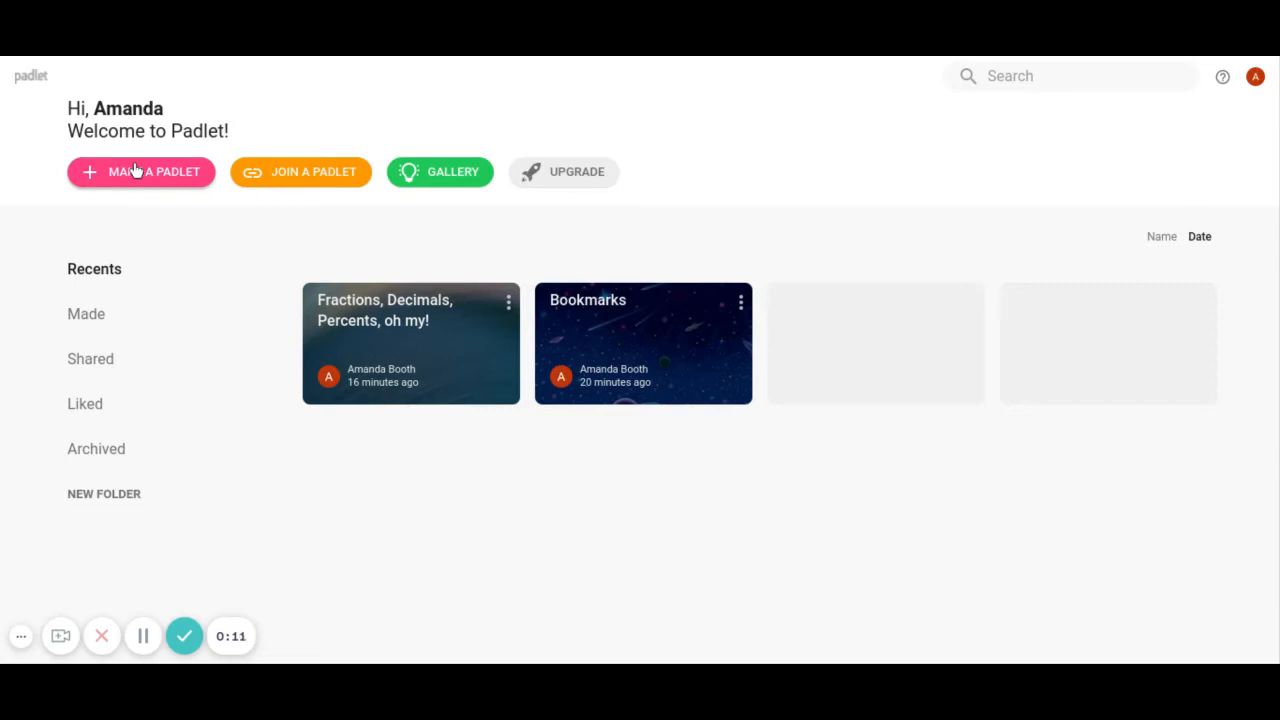
Start a new padlet and choose the Wall layout.
{"action": "left_click", "coordinate": [140, 171]}
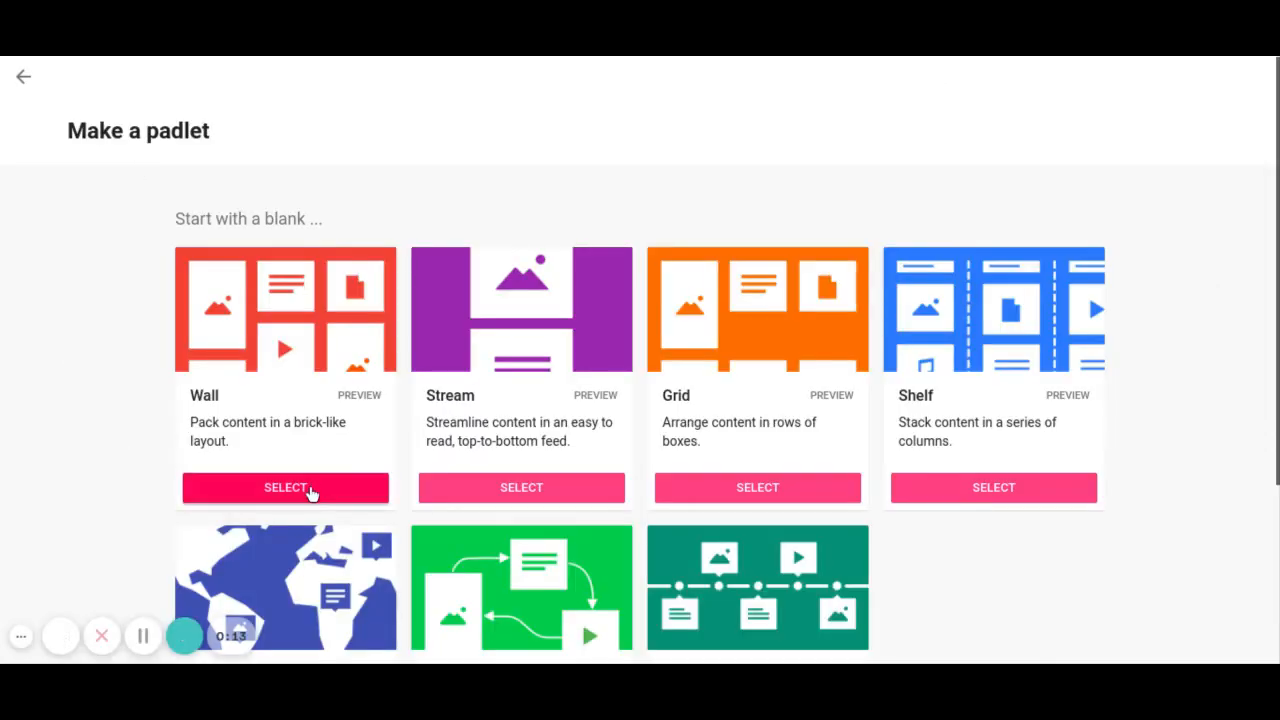
{"action": "left_click", "coordinate": [285, 488]}
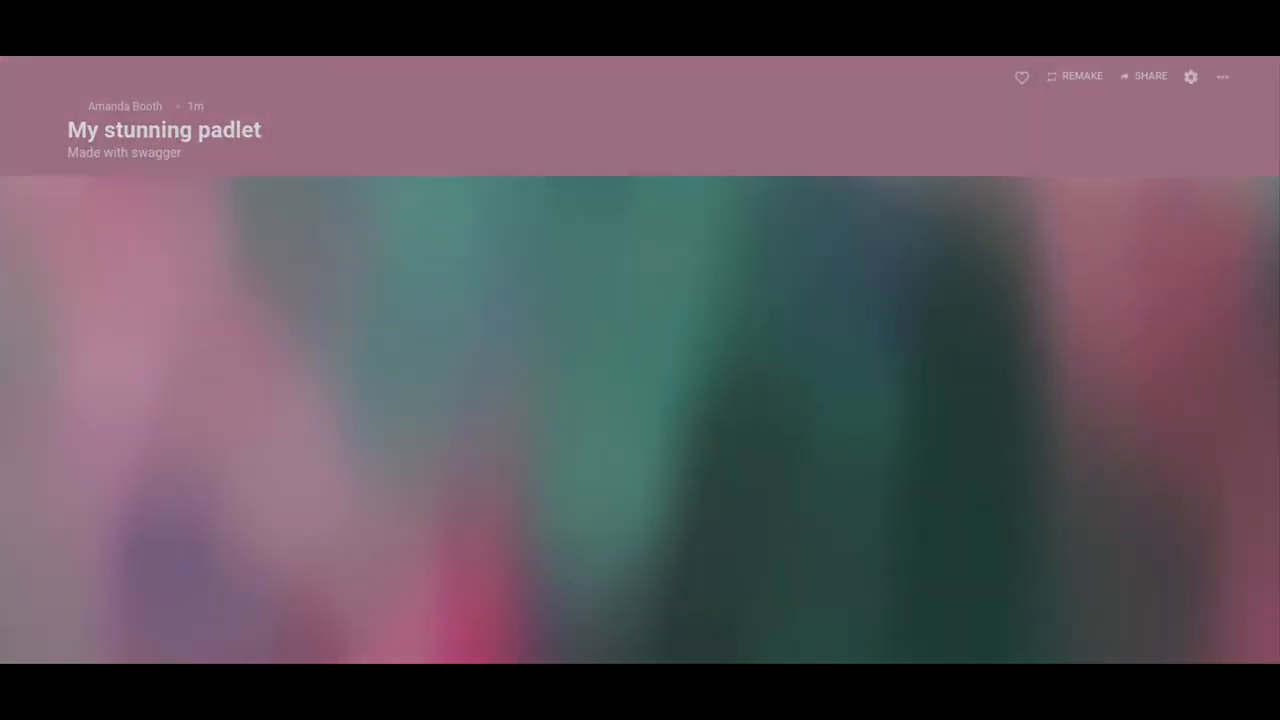
Replace the 'My stunning padlet' title with 'September Competition'.
{"action": "left_click", "coordinate": [1190, 77]}
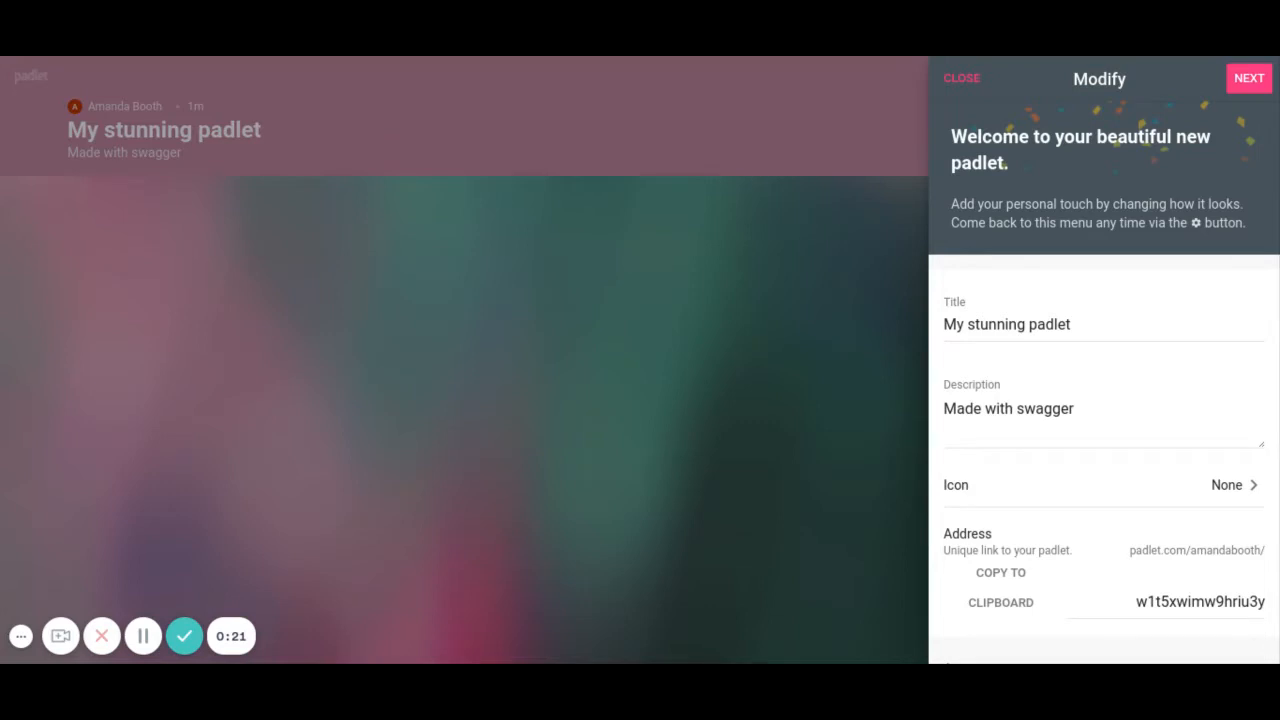
{"action": "left_click", "coordinate": [1048, 324]}
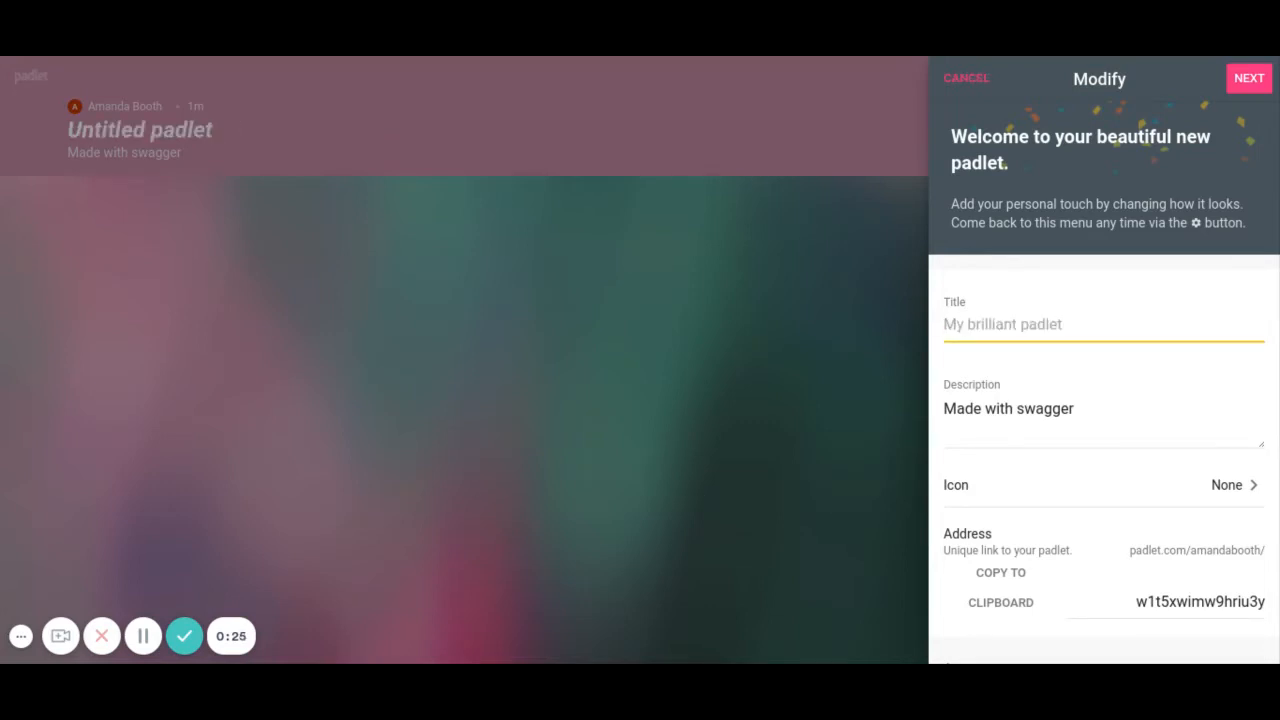
{"action": "type", "text": "September Compe"}
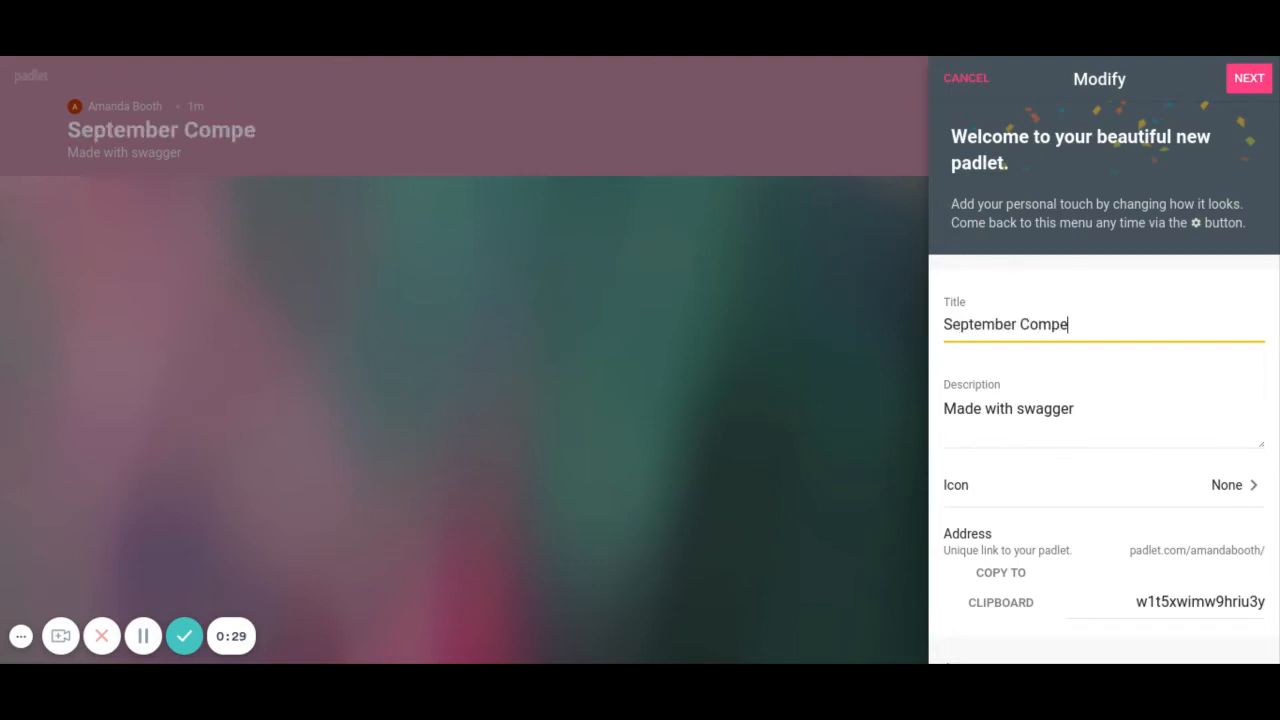
{"action": "type", "text": "tition"}
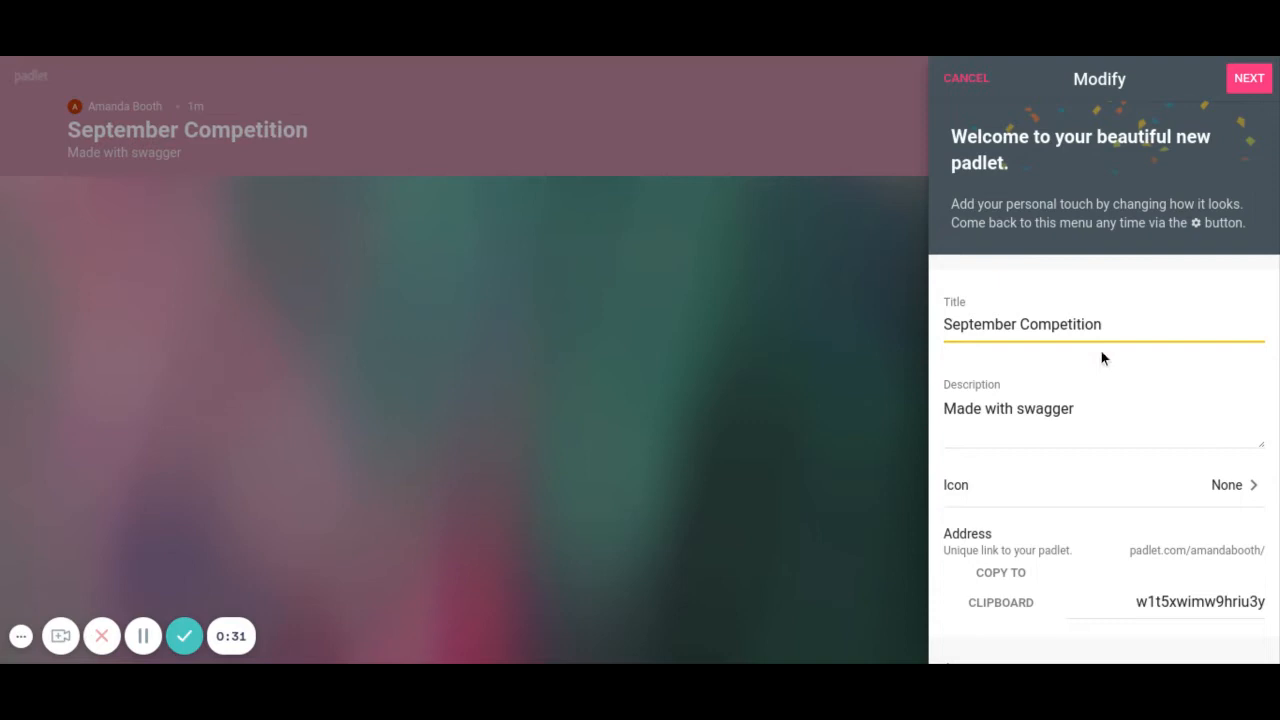
{"action": "scroll", "scroll_direction": "down", "scroll_amount": 3}
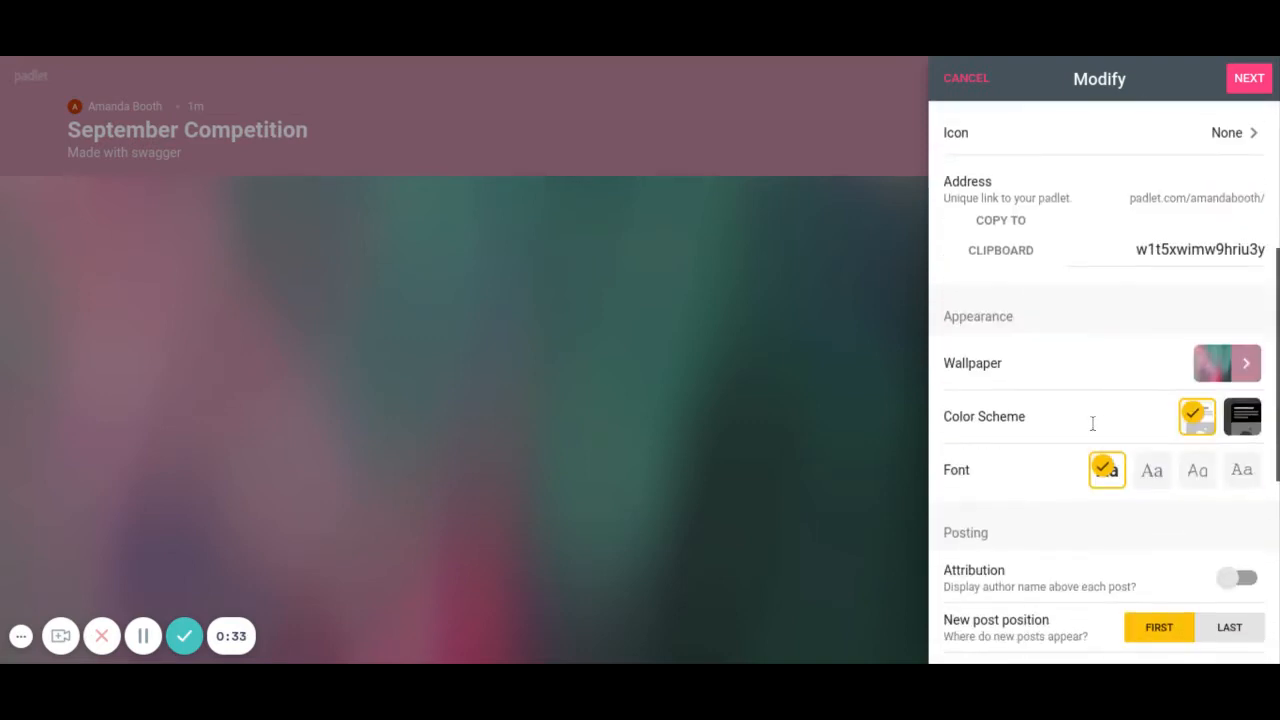
{"action": "scroll", "scroll_direction": "down", "scroll_amount": 3}
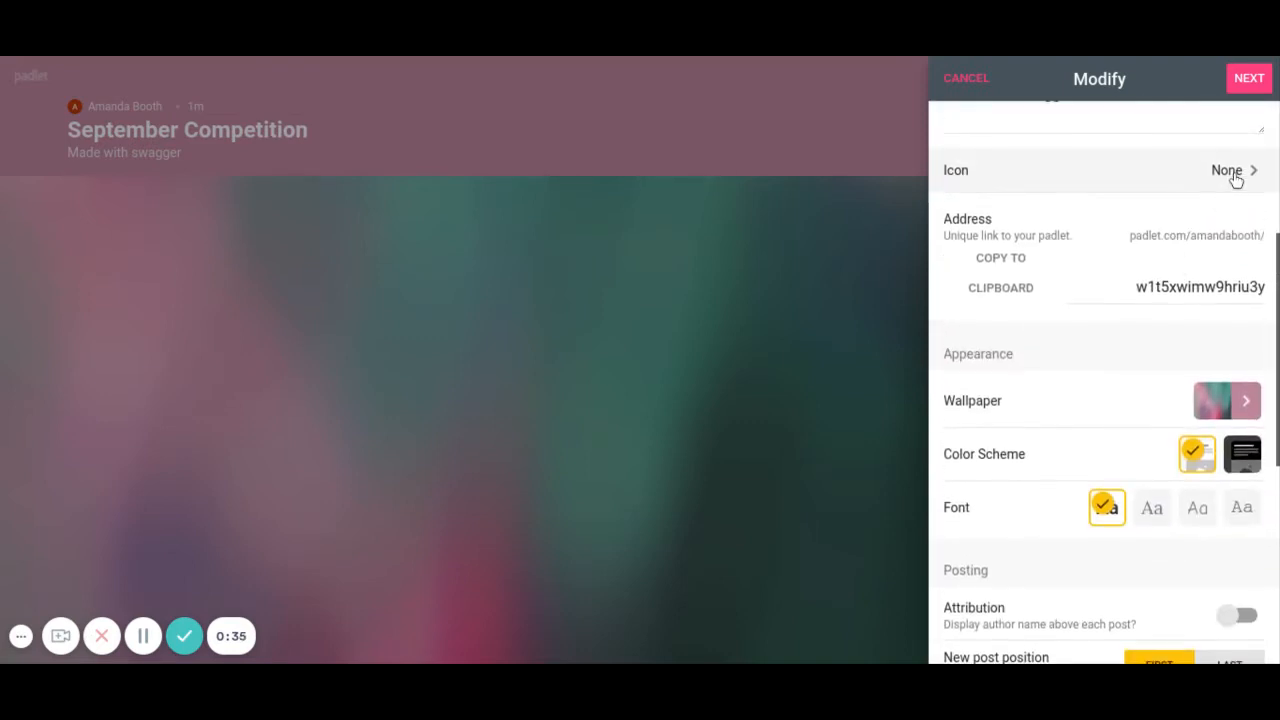
Set the padlet icon to the puppy-face emoji from Animals & Nature.
{"action": "left_click", "coordinate": [1225, 170]}
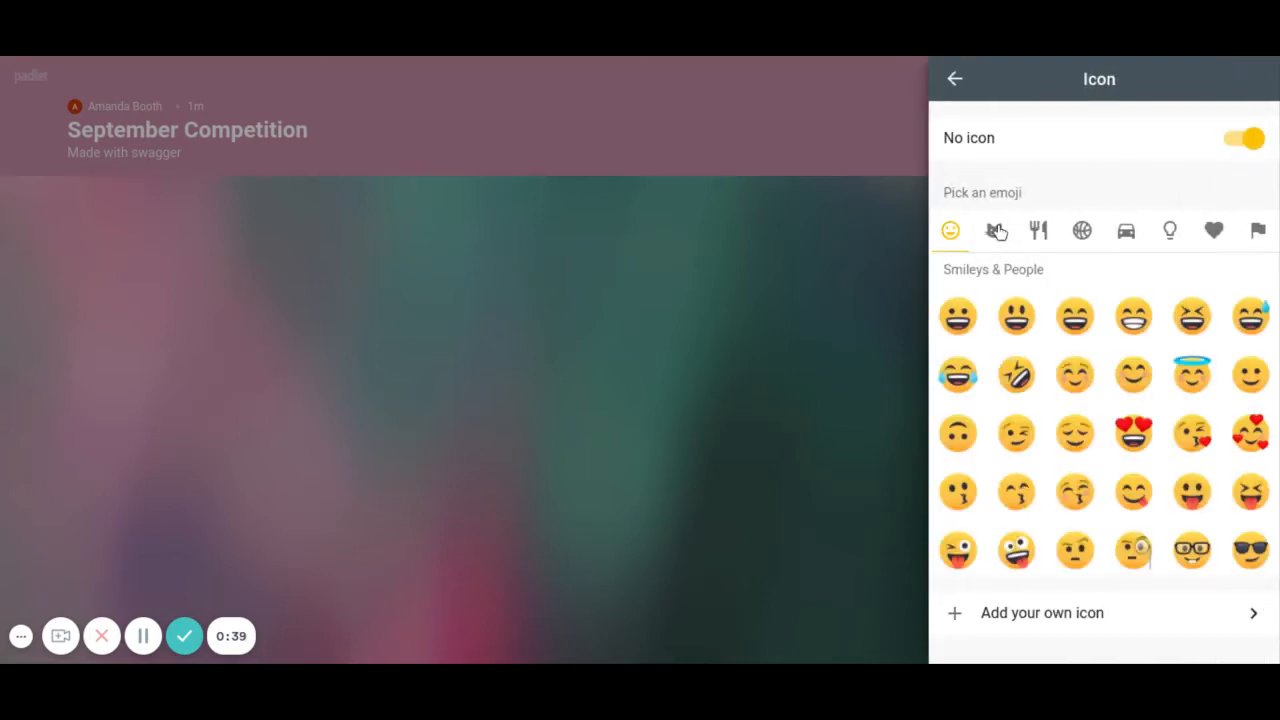
{"action": "left_click", "coordinate": [994, 231]}
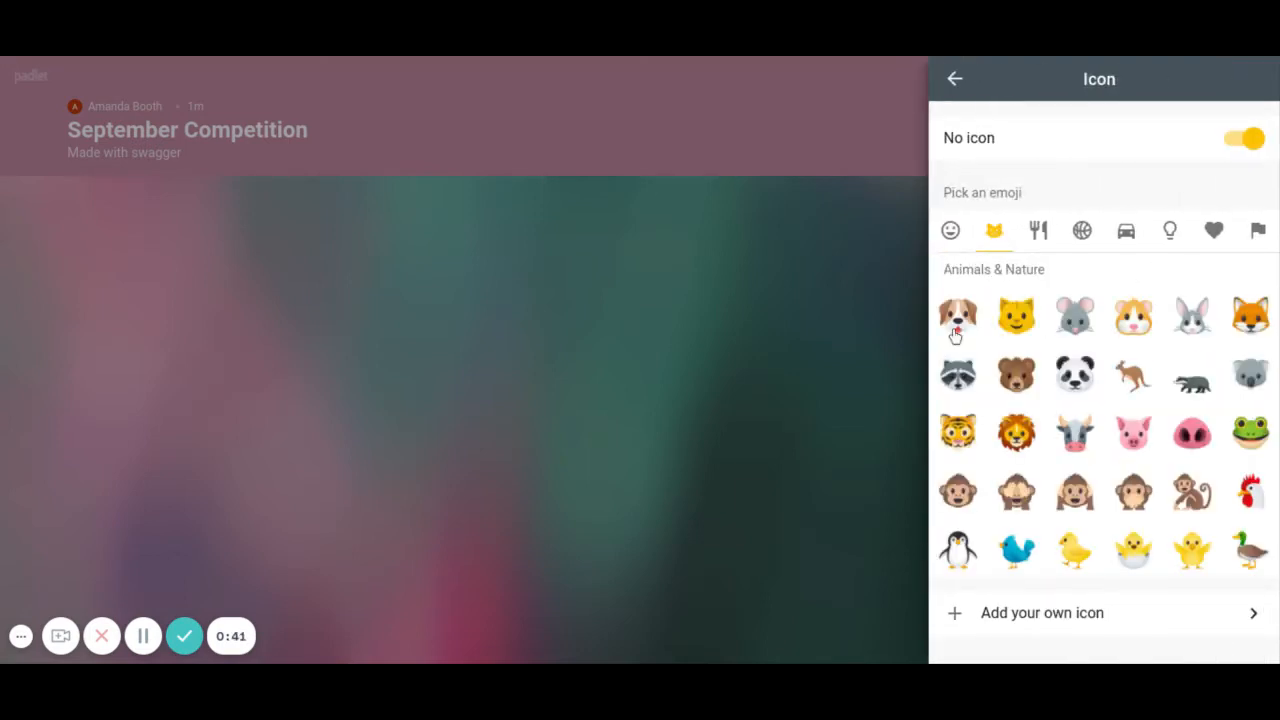
{"action": "left_click", "coordinate": [957, 316]}
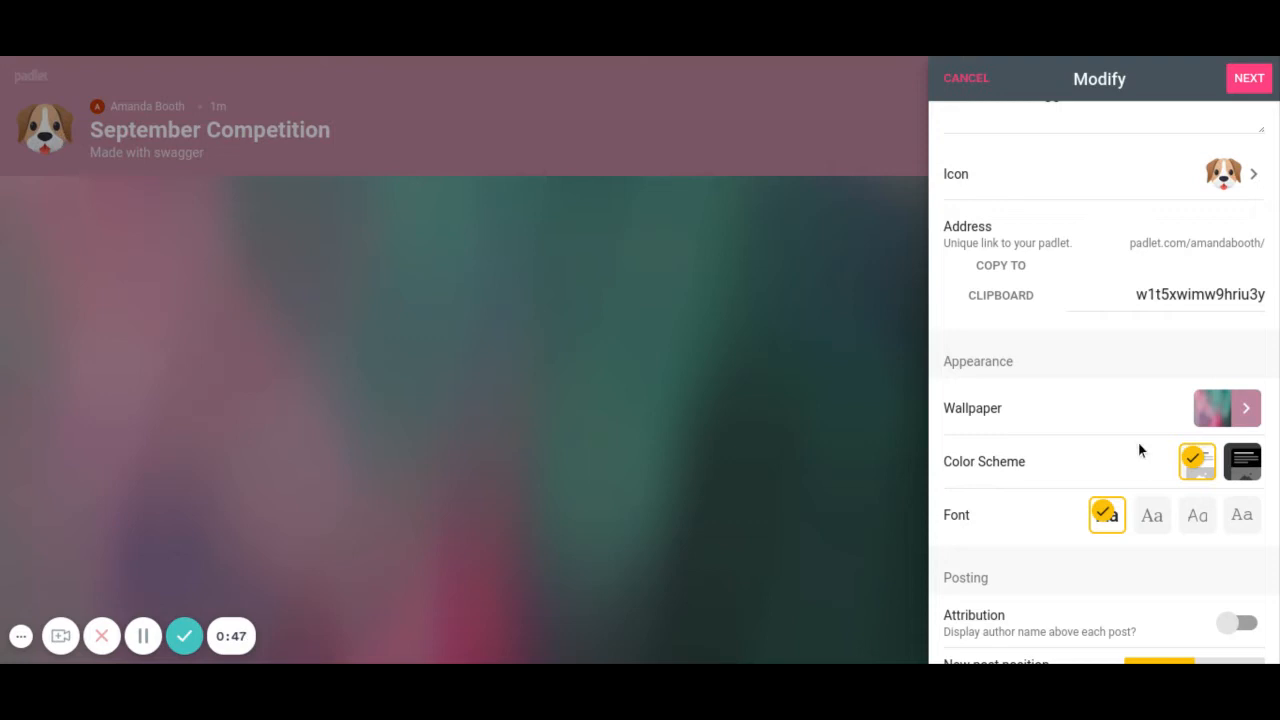
Apply the Windmill picture wallpaper and return to the Modify settings.
{"action": "left_click", "coordinate": [1227, 408]}
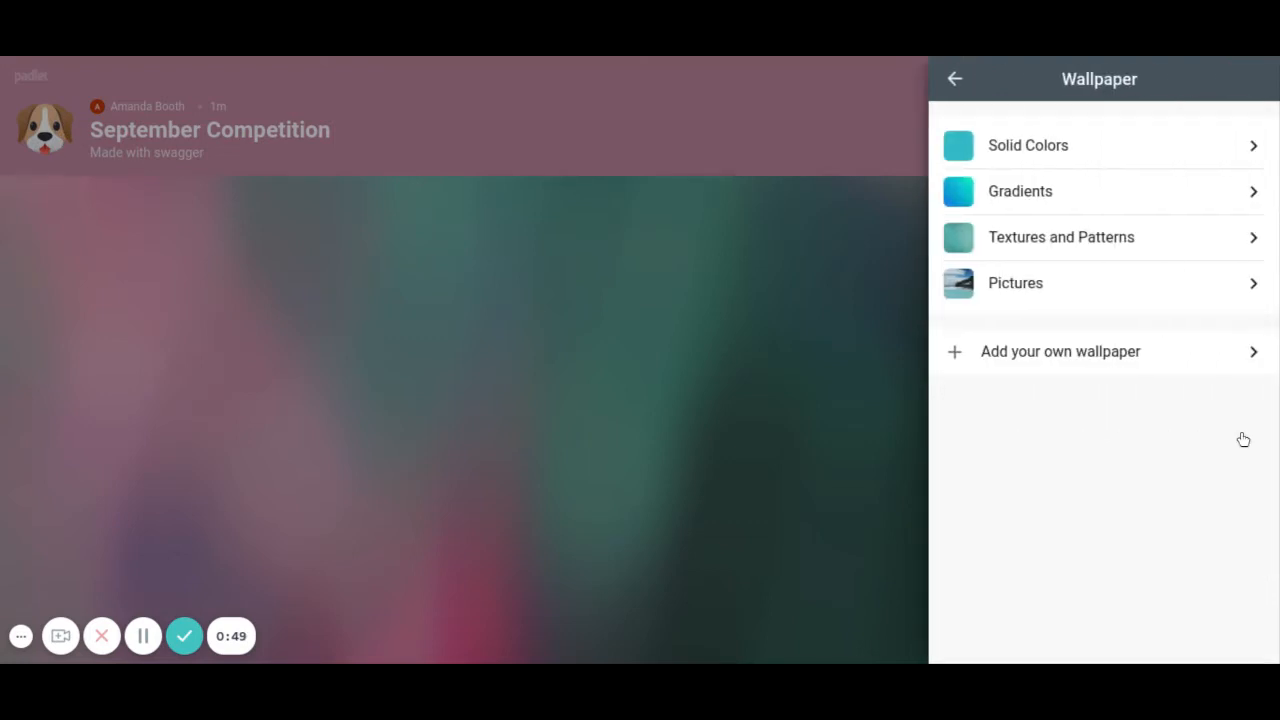
{"action": "mouse_move", "coordinate": [1252, 275]}
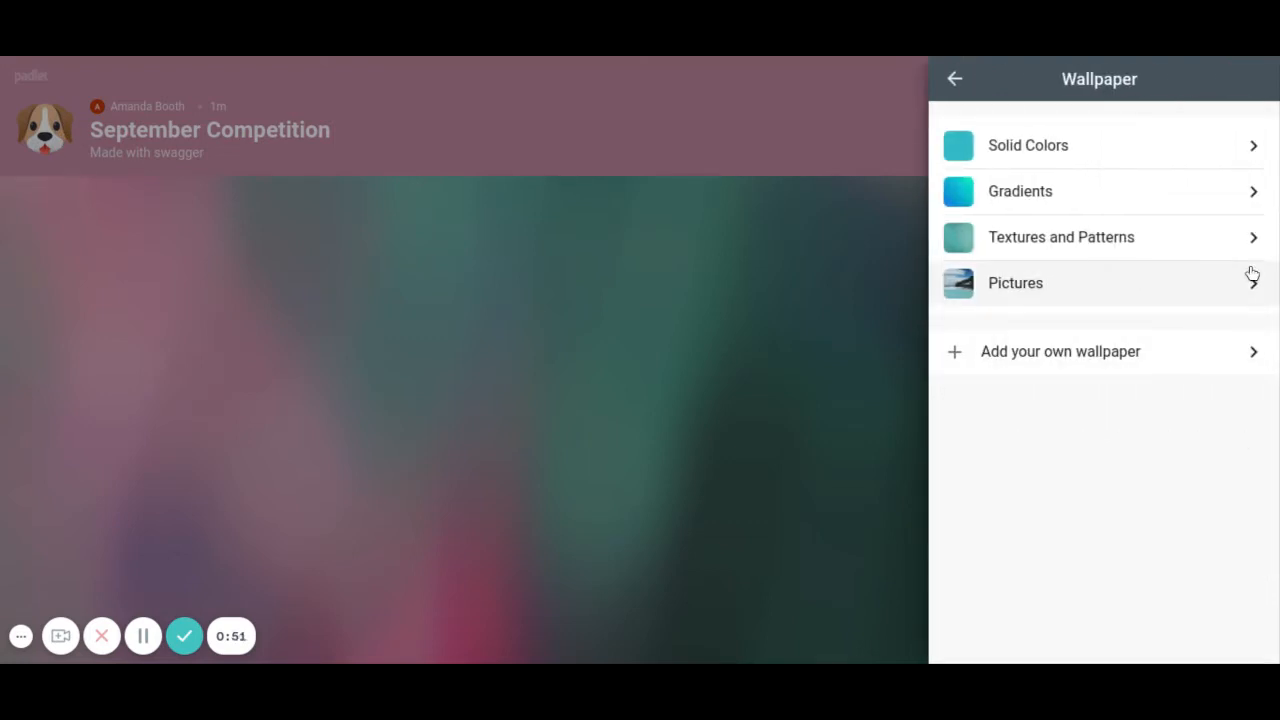
{"action": "left_click", "coordinate": [1015, 282]}
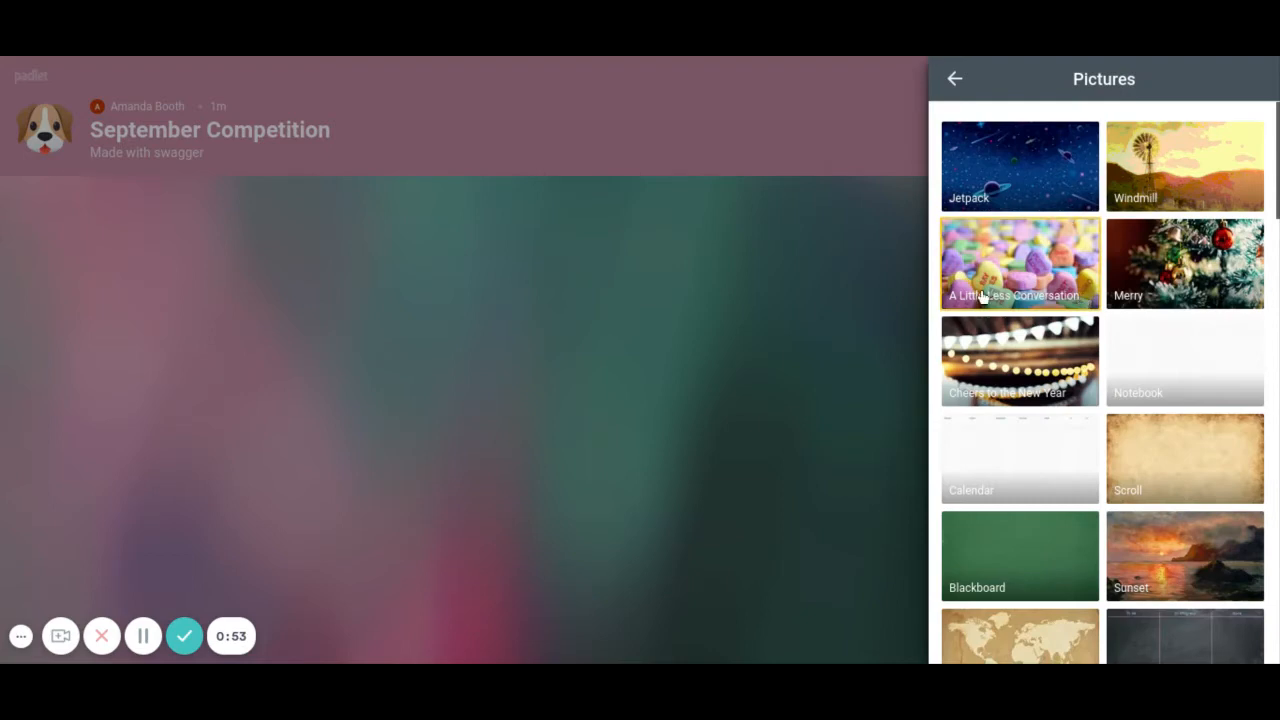
{"action": "left_click", "coordinate": [1184, 165]}
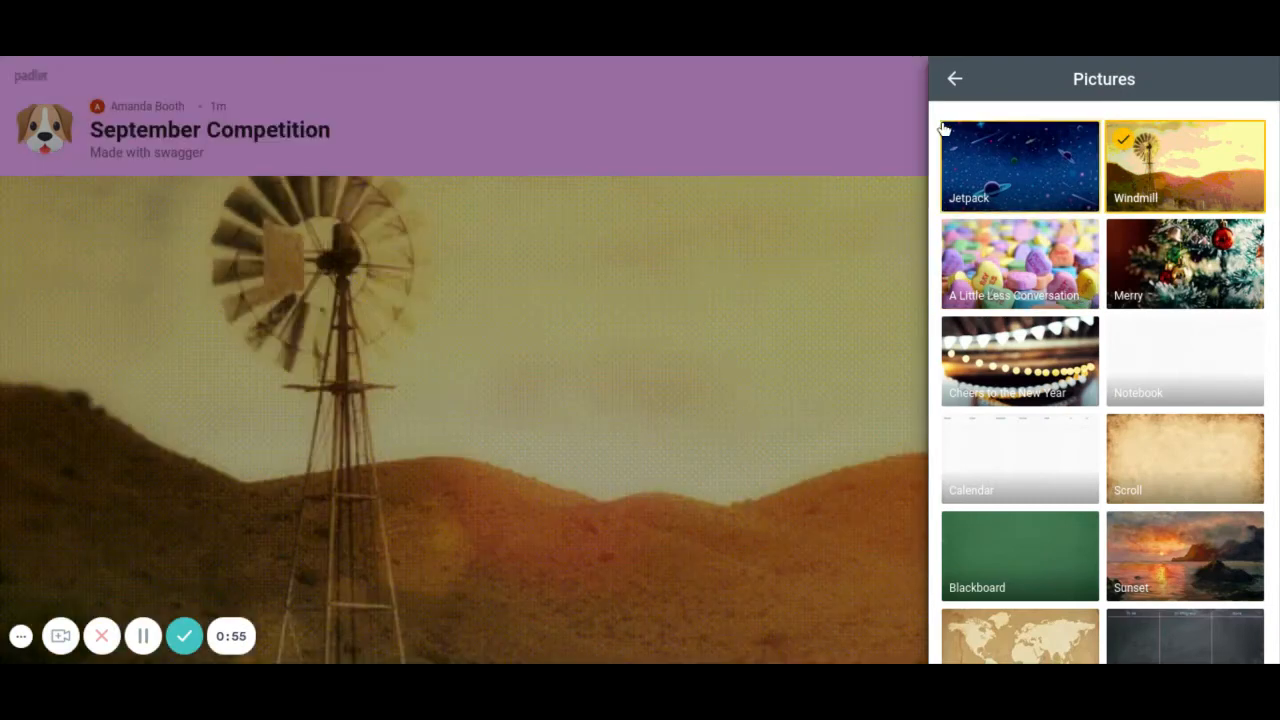
{"action": "left_click", "coordinate": [954, 79]}
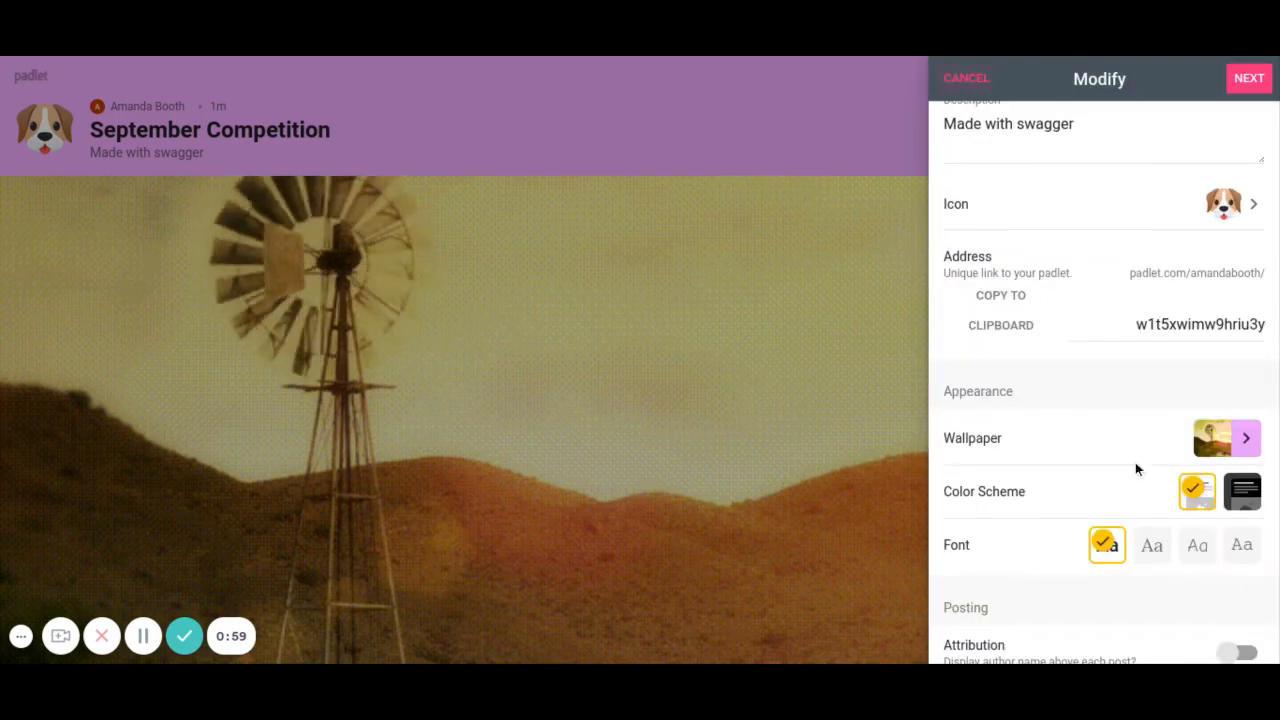
Switch reactions to Like and finish setup through Next and Start Posting.
{"action": "scroll", "scroll_direction": "down", "scroll_amount": 3}
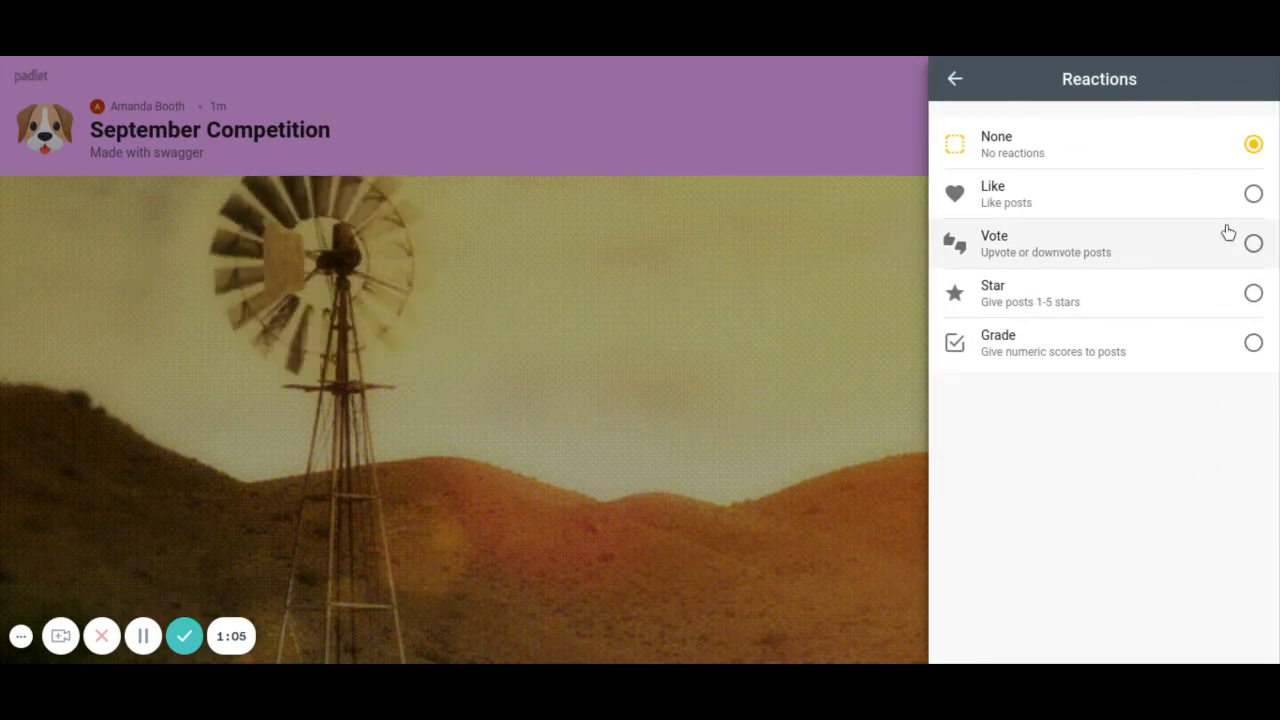
{"action": "left_click", "coordinate": [1253, 193]}
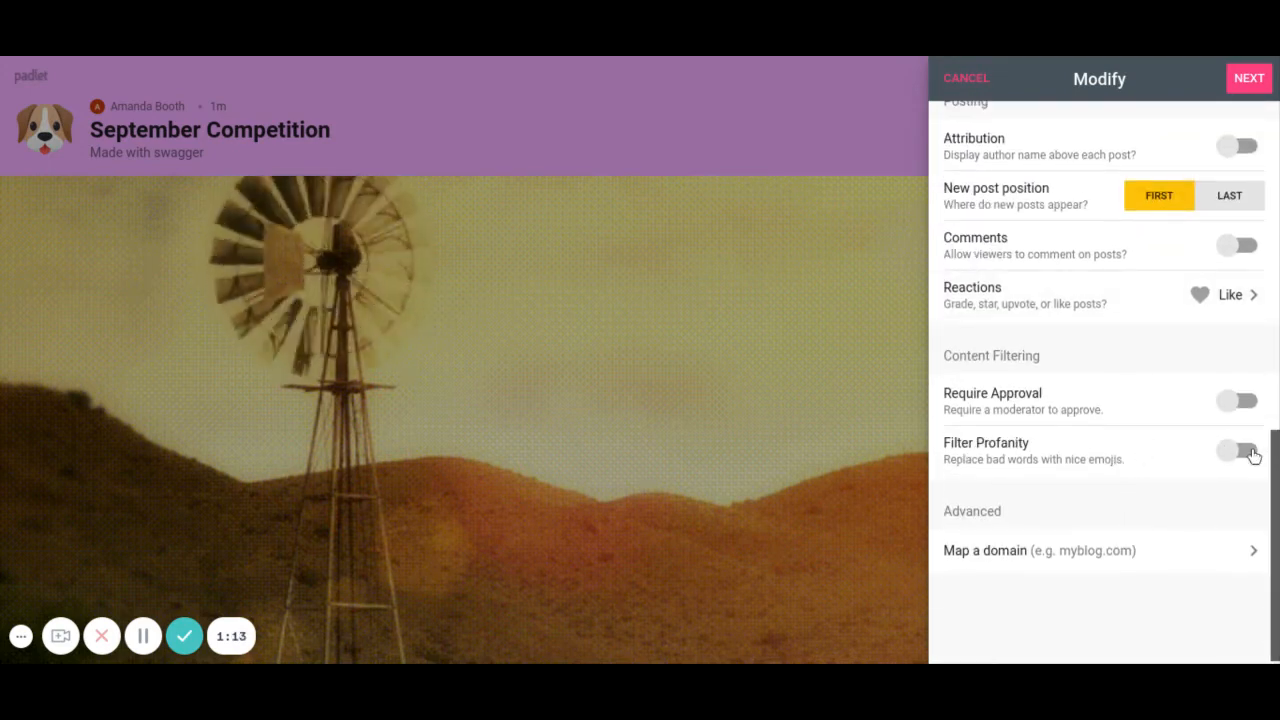
{"action": "left_click", "coordinate": [1237, 451]}
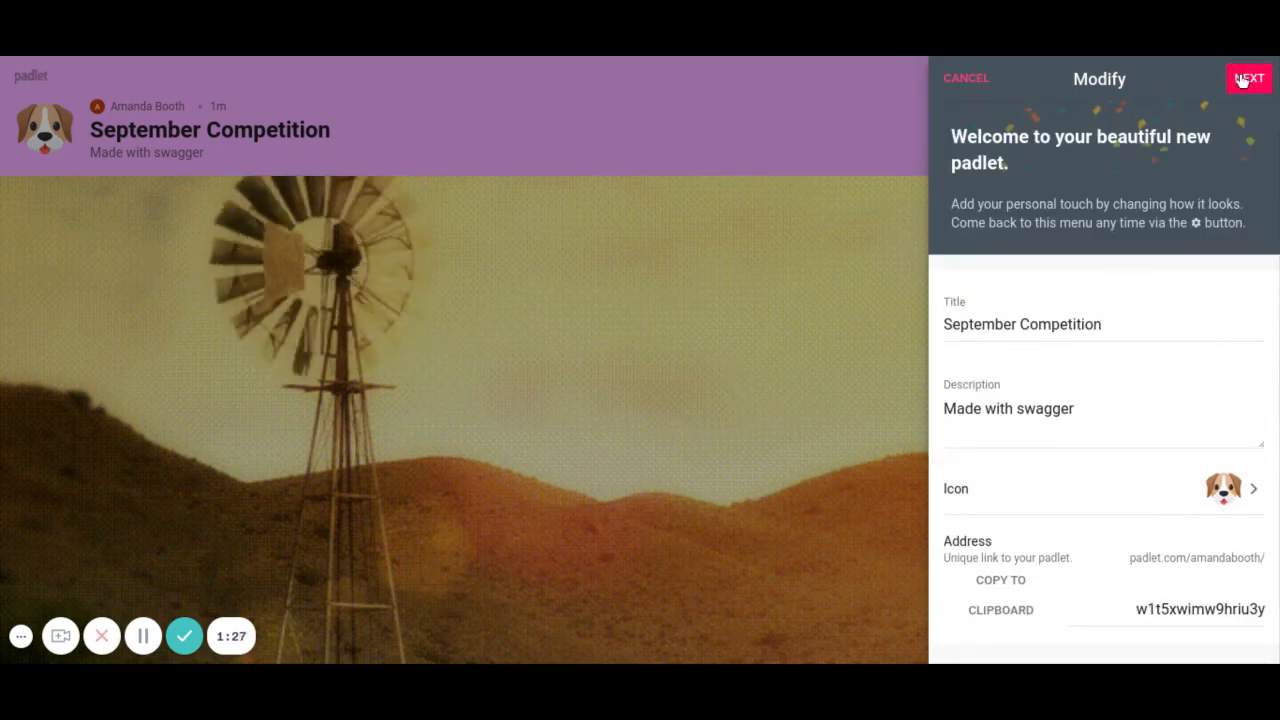
{"action": "left_click", "coordinate": [1248, 78]}
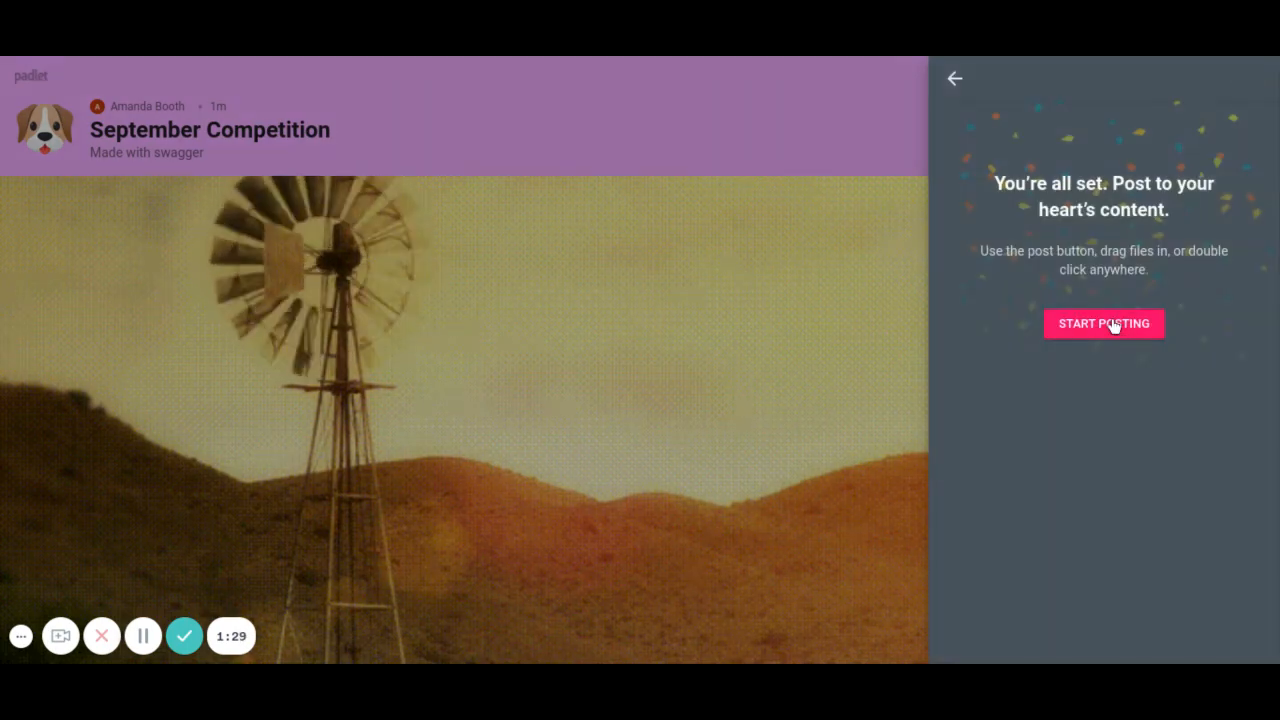
{"action": "left_click", "coordinate": [1103, 323]}
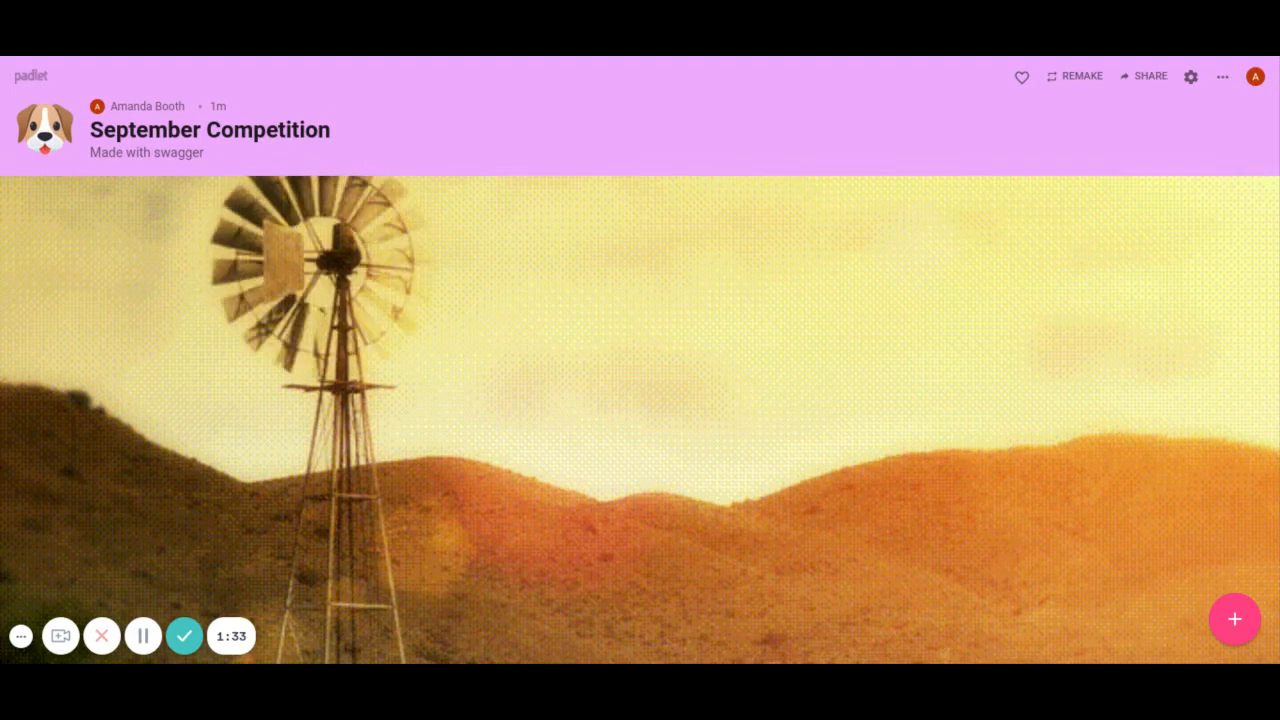
Publish a post with the subject 'Post a picture of your favorite animal.'.
{"action": "left_click", "coordinate": [1234, 620]}
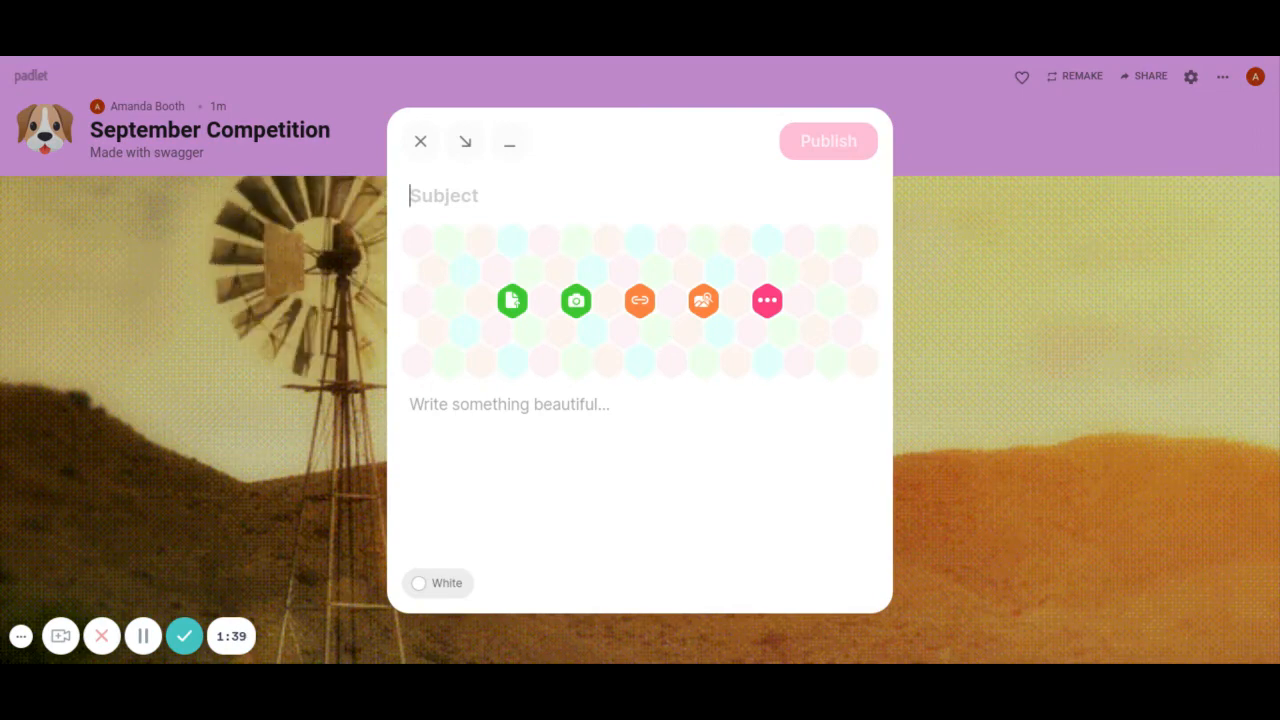
{"action": "type", "text": "Post a picture o"}
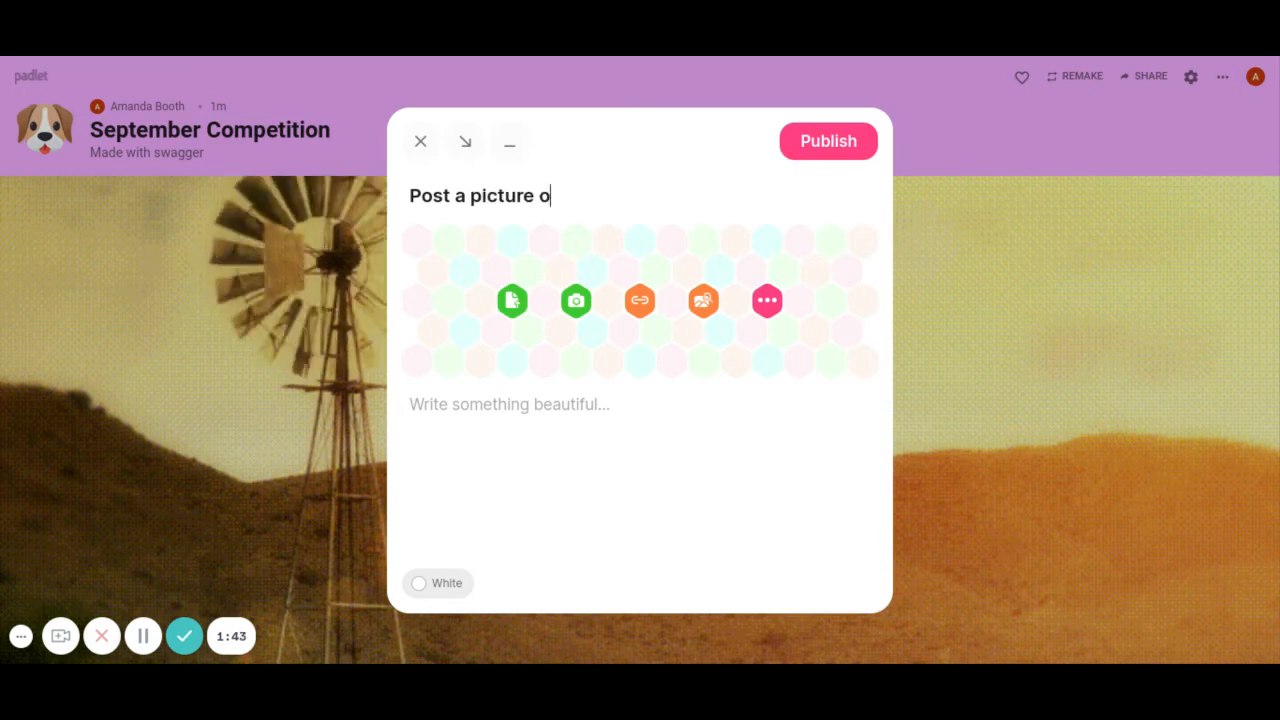
{"action": "type", "text": "f your favo"}
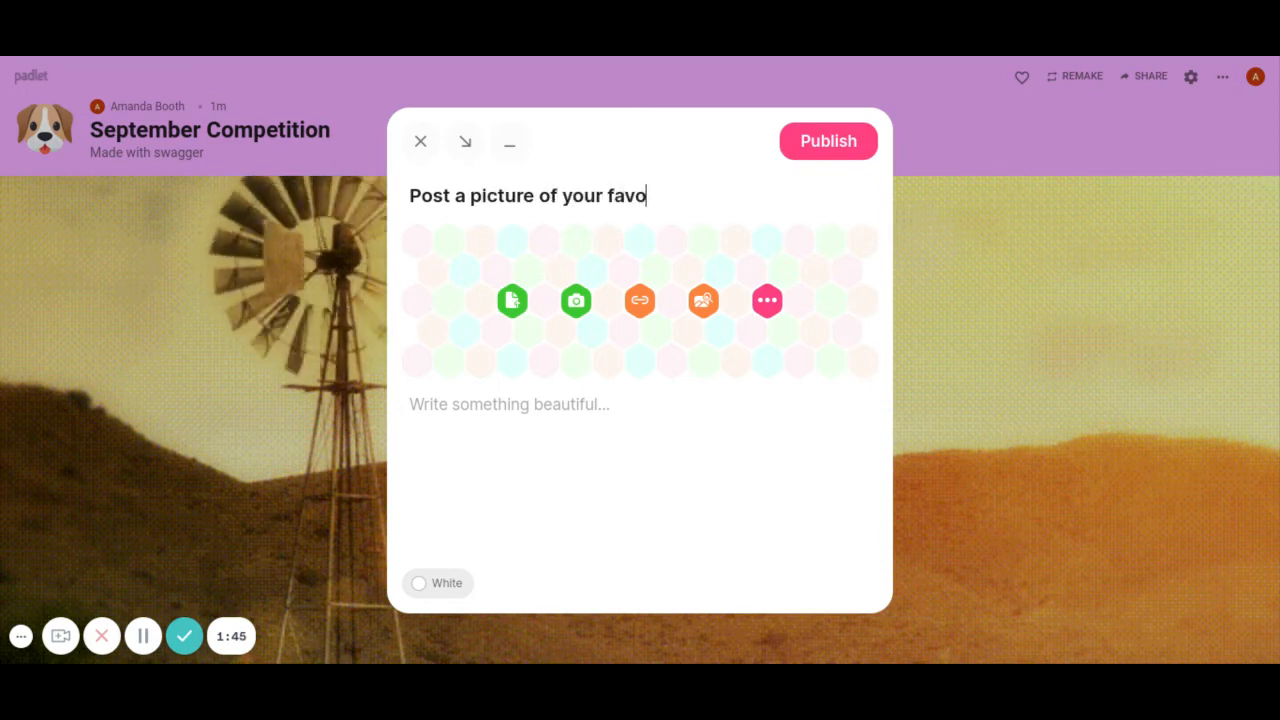
{"action": "type", "text": "rite animal or favo"}
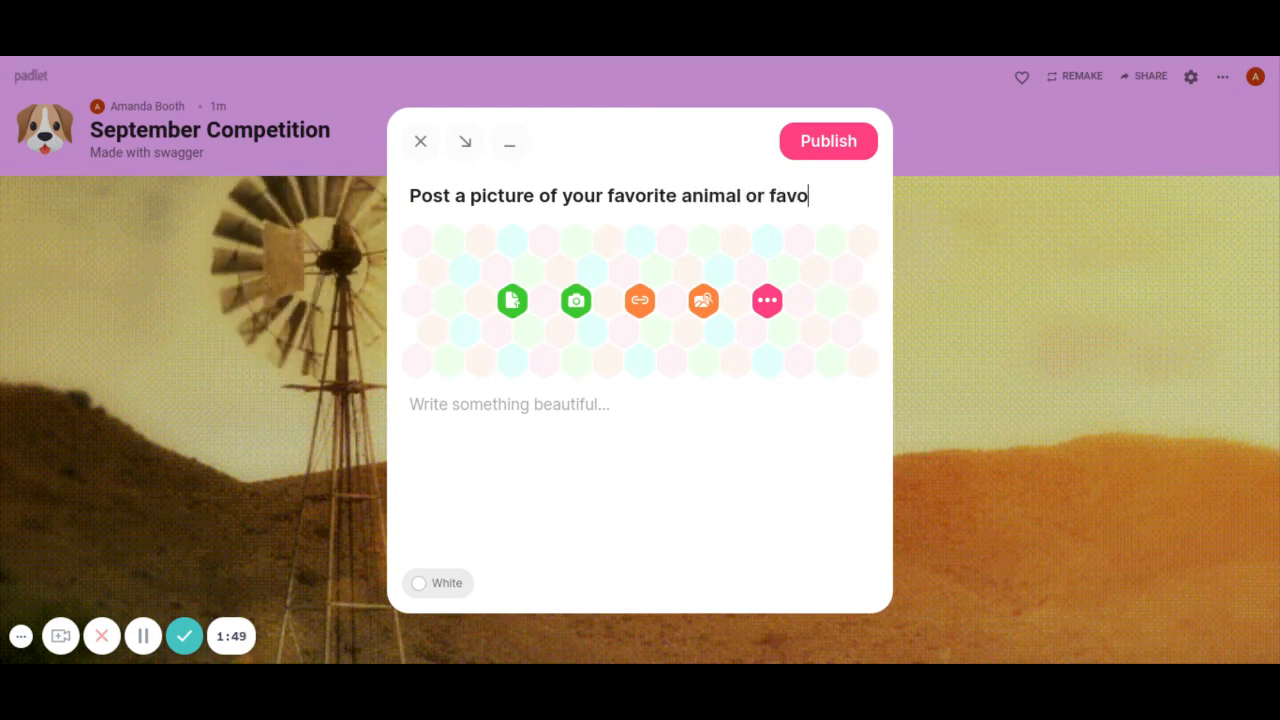
{"action": "key", "text": "BackSpace"}
{"action": "type", "text": "."}
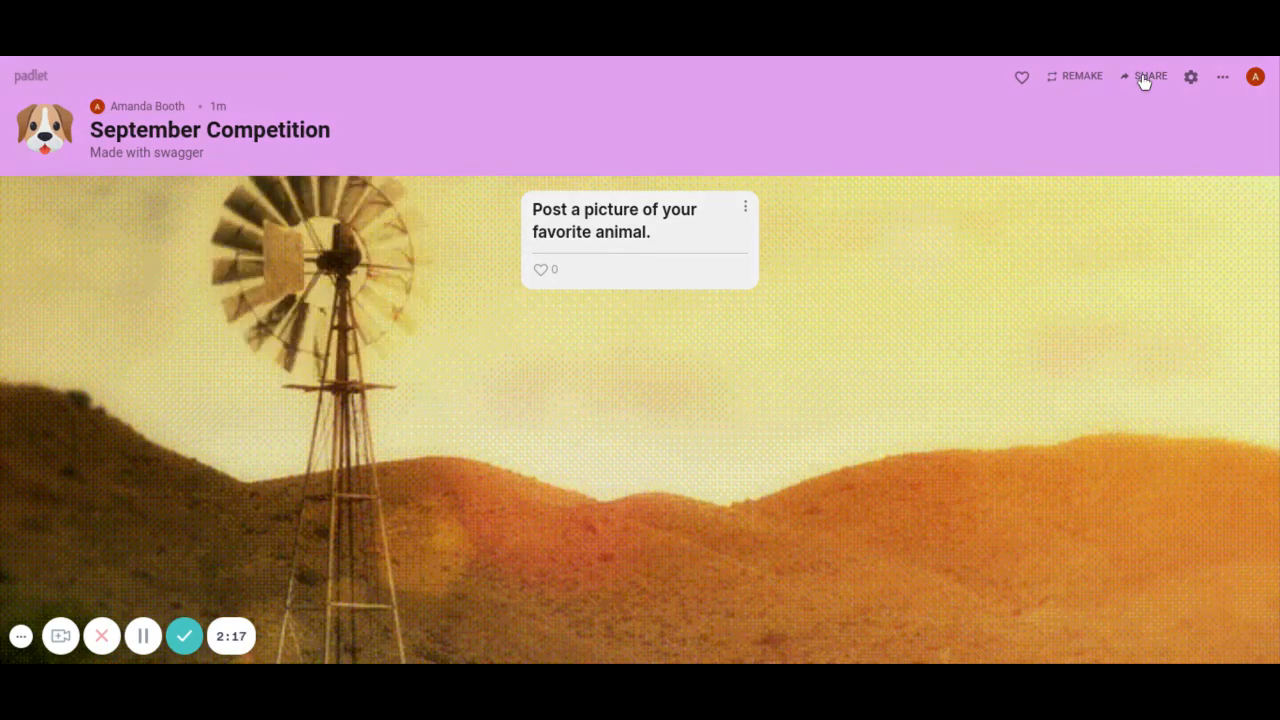
{"action": "left_click", "coordinate": [1150, 76]}
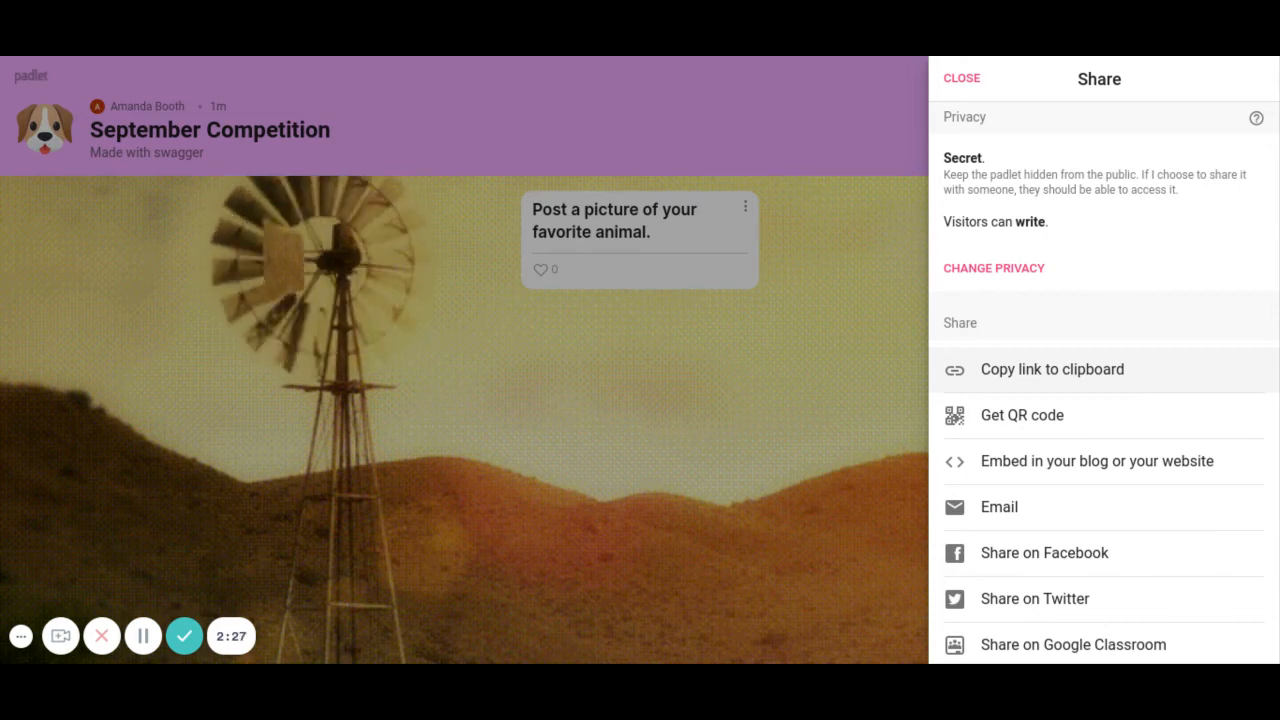
{"action": "left_click", "coordinate": [960, 78]}
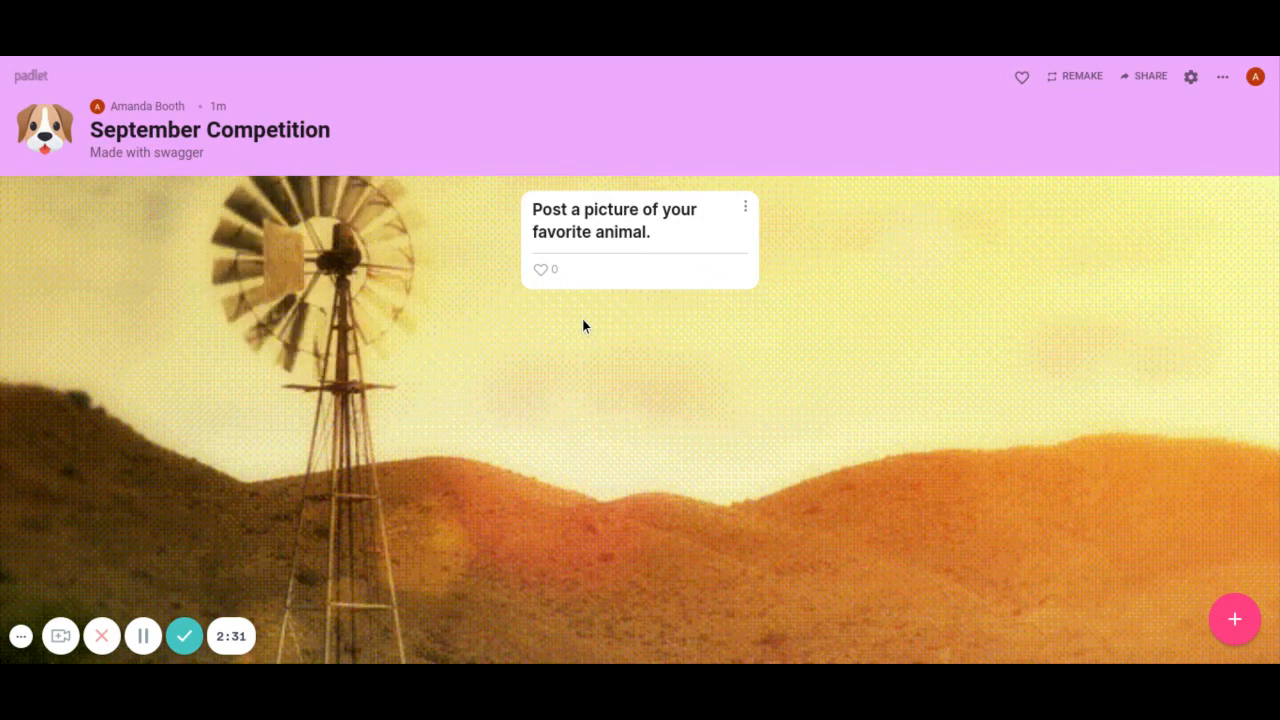
{"action": "mouse_move", "coordinate": [561, 303]}
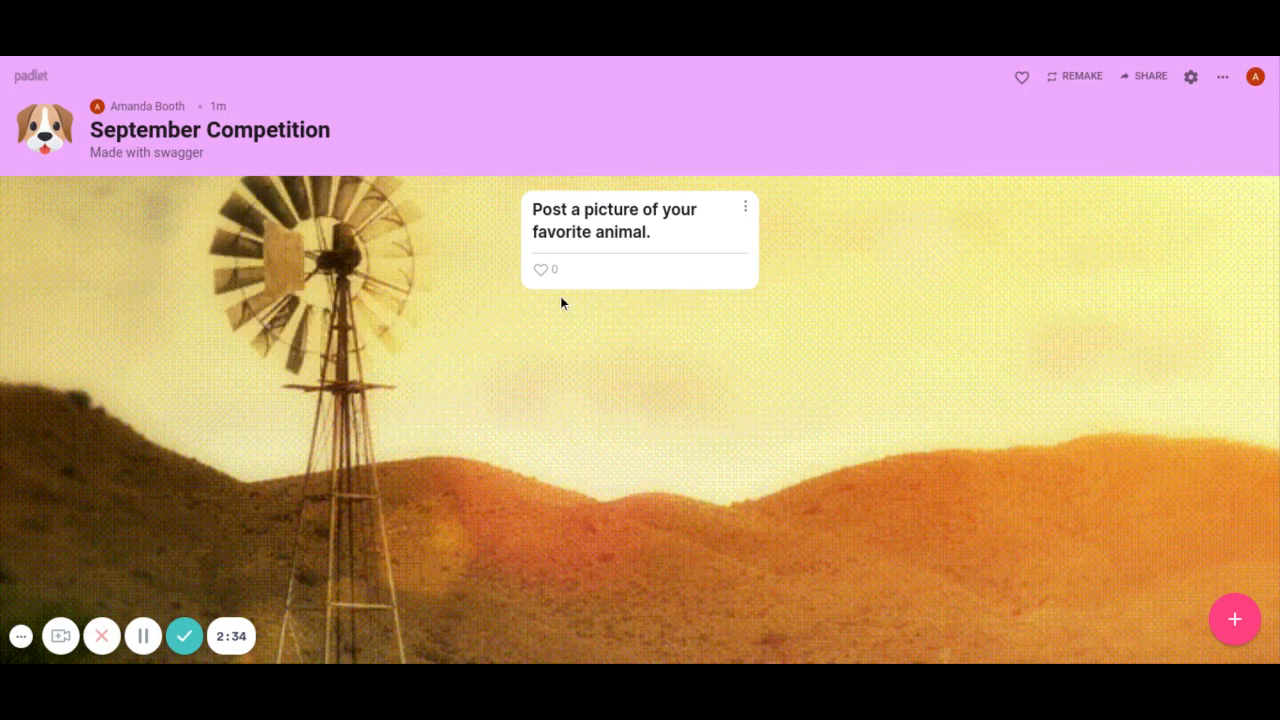
Heart the favorite-animal post, raising its like count to 1.
{"action": "left_click", "coordinate": [539, 270]}
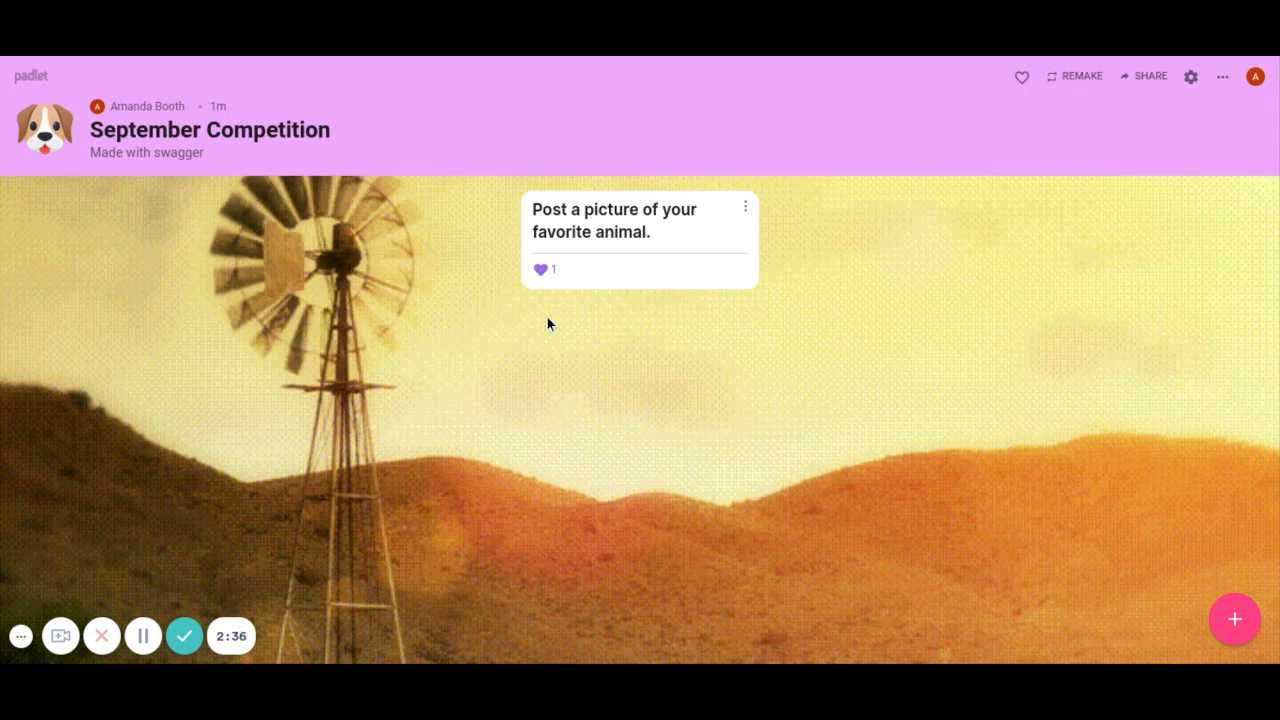